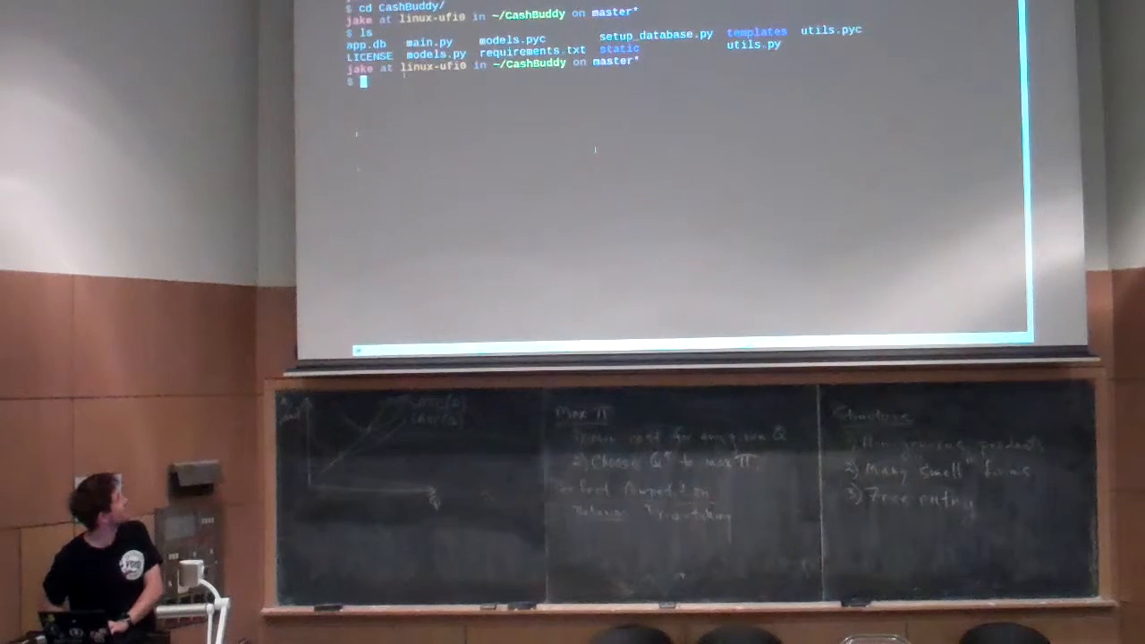
type("ls")
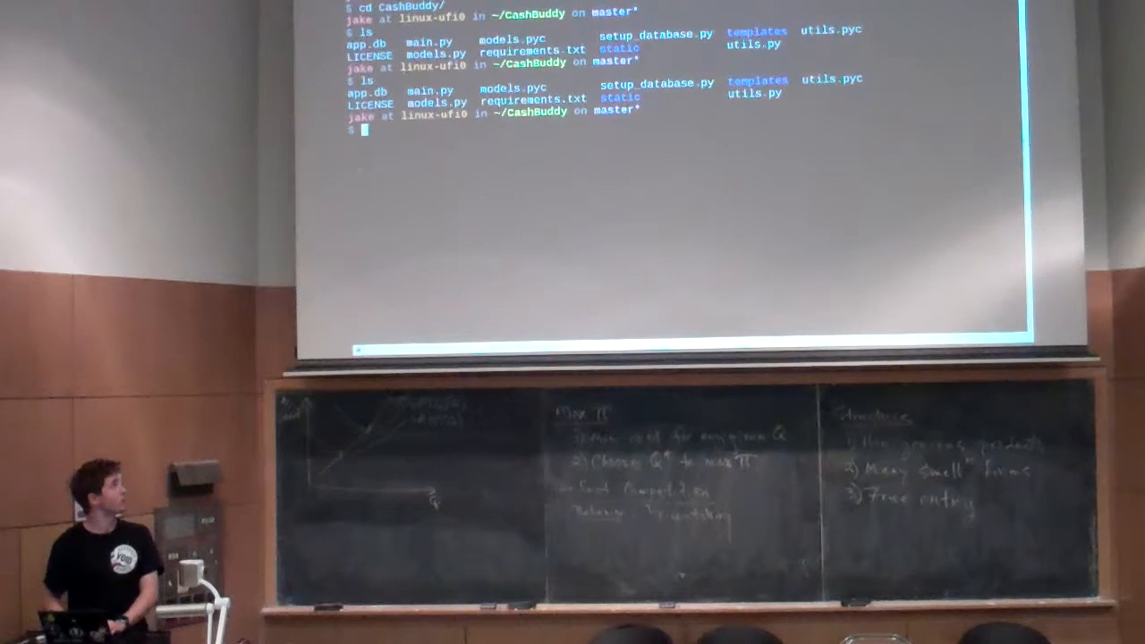
type("vim")
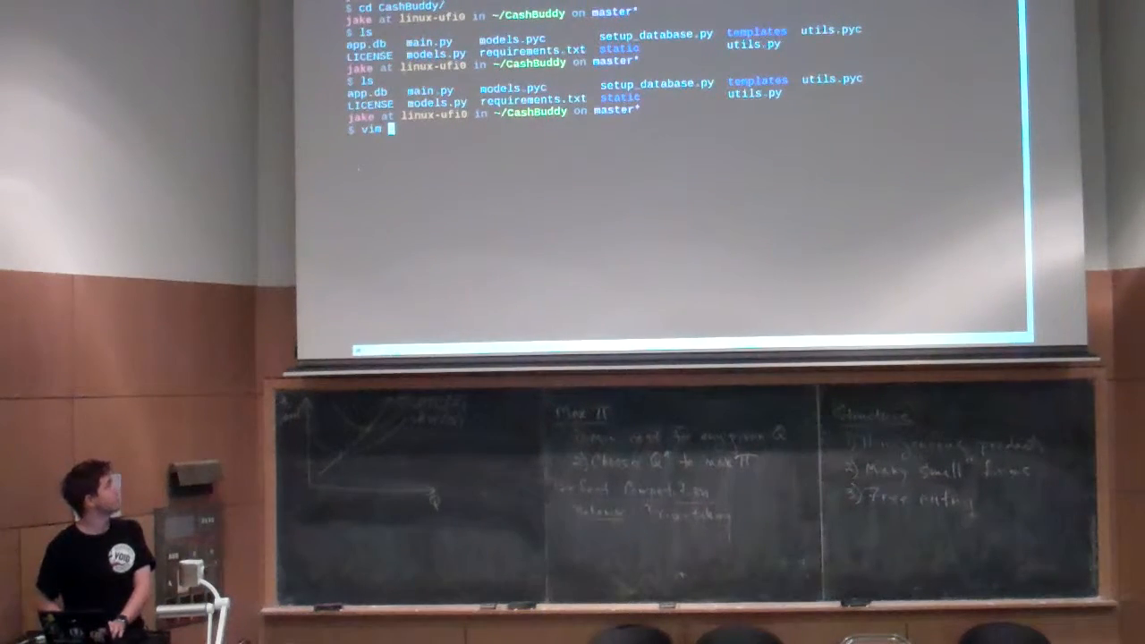
type("main.py")
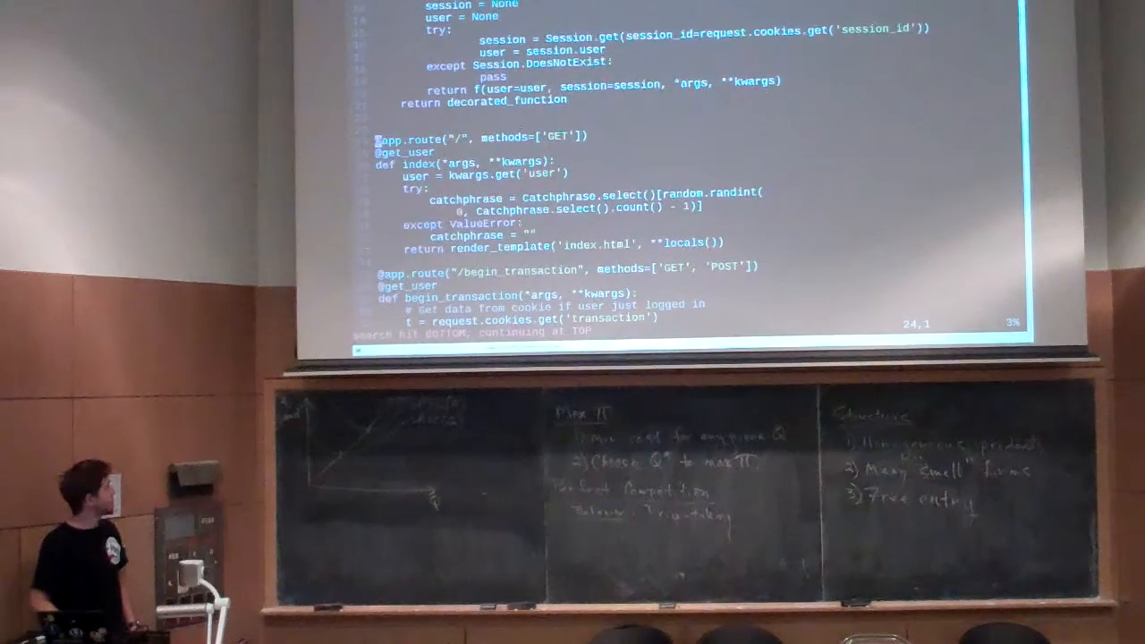
scroll("down", 3)
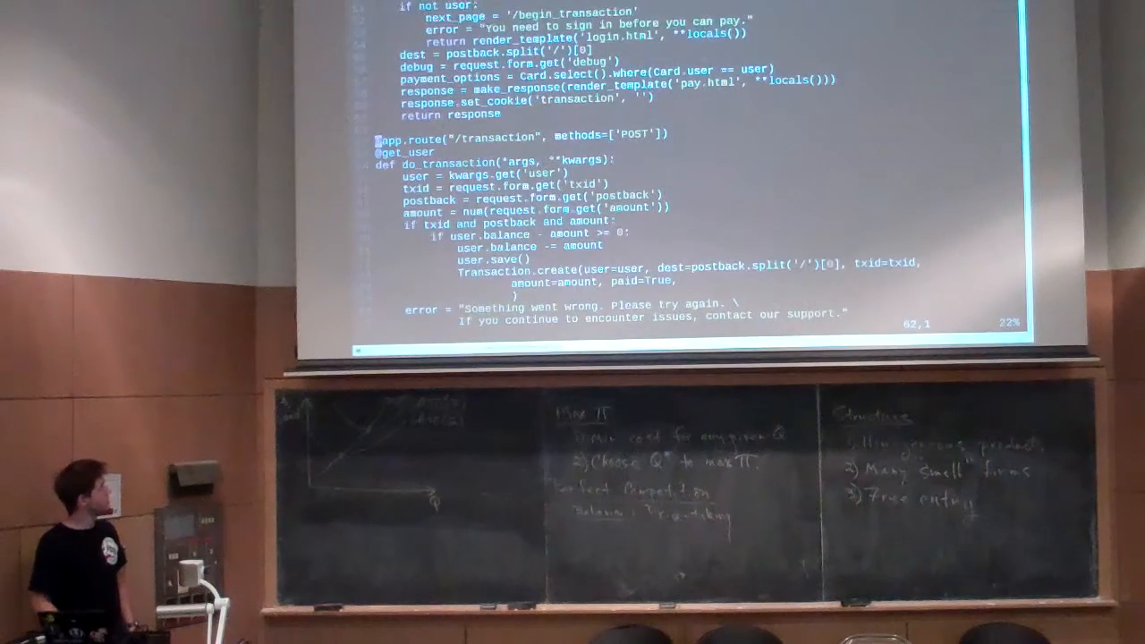
scroll("down", 3)
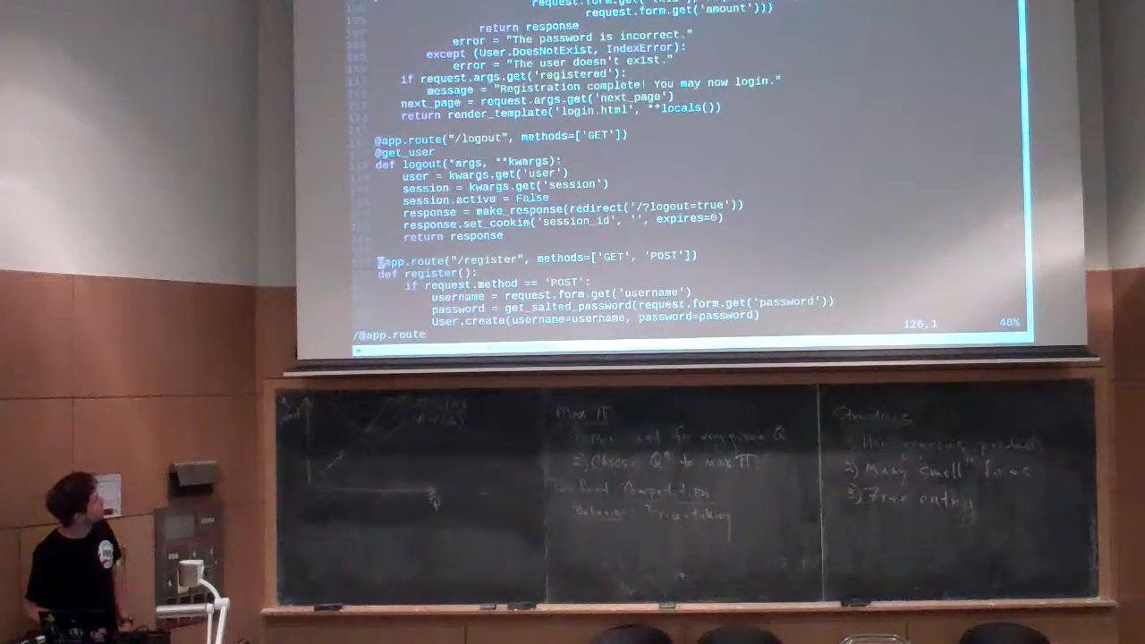
scroll("down", 3)
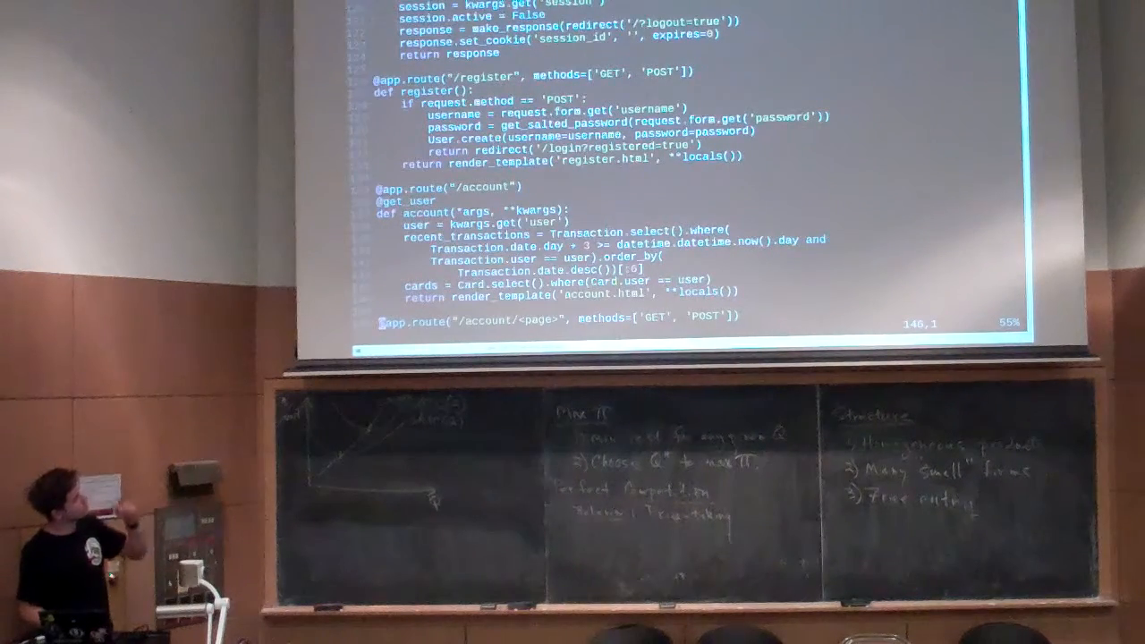
scroll("down", 3)
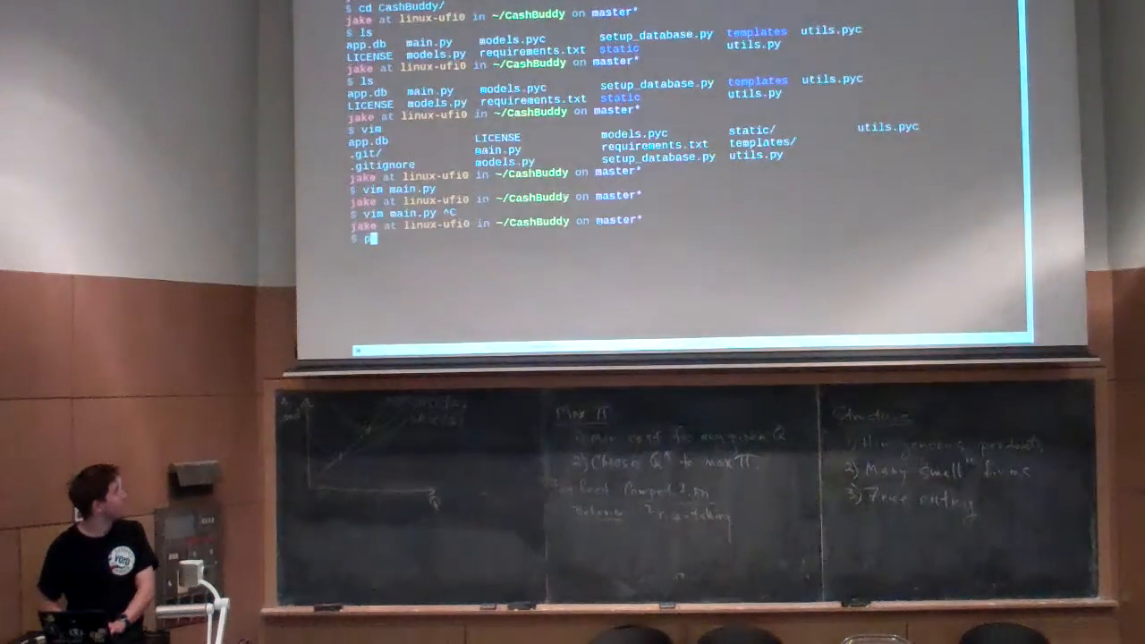
type("ython main.py")
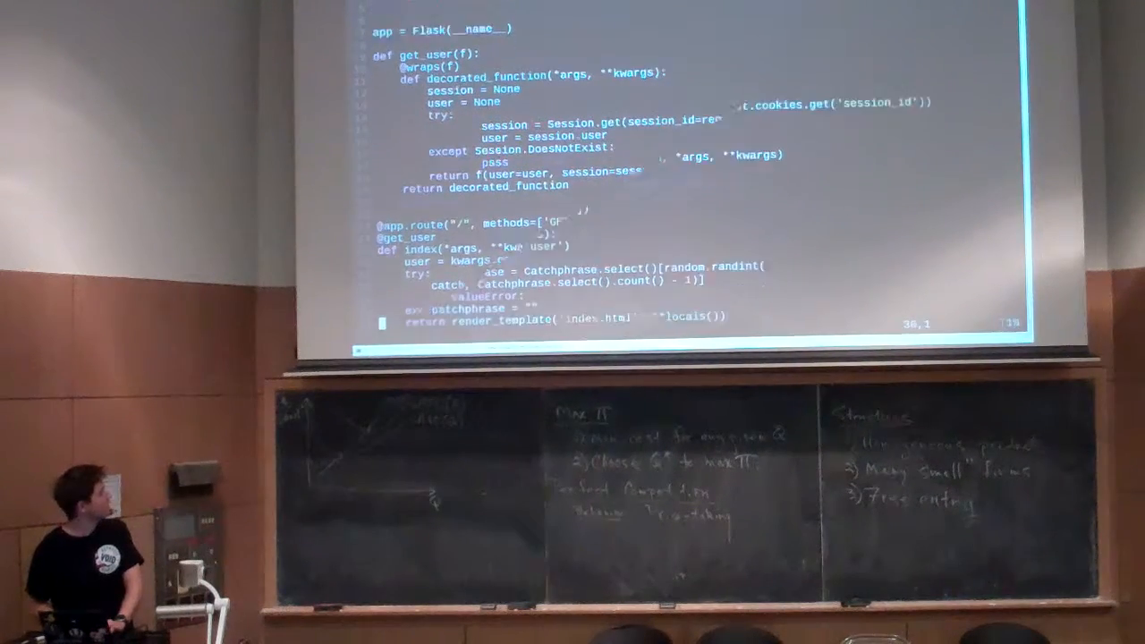
scroll("down", 3)
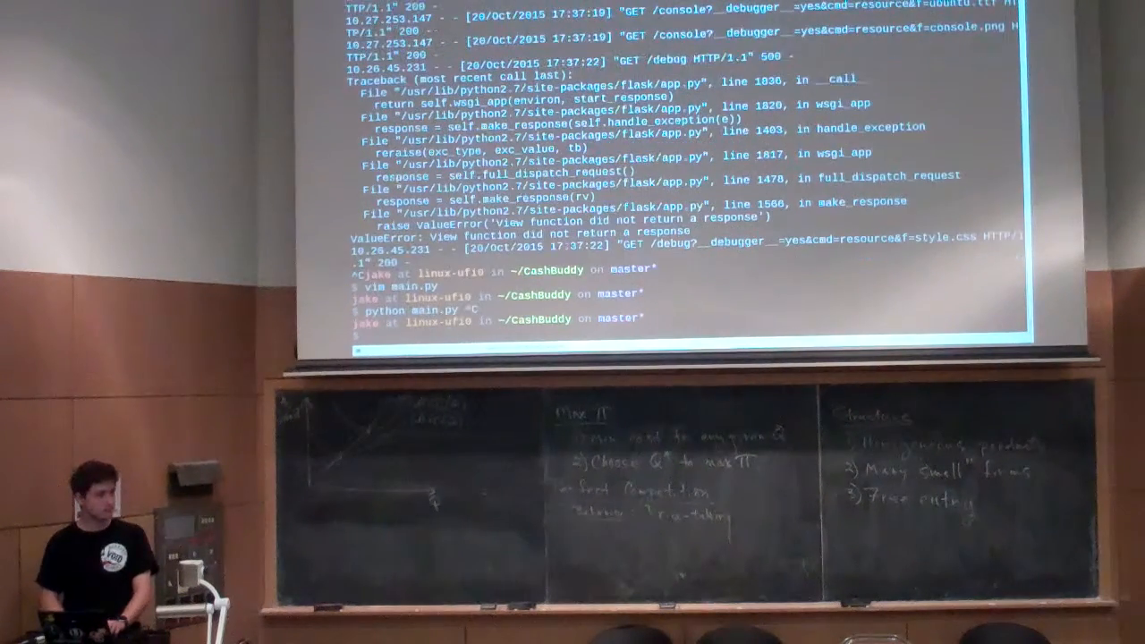
type("vim models.py")
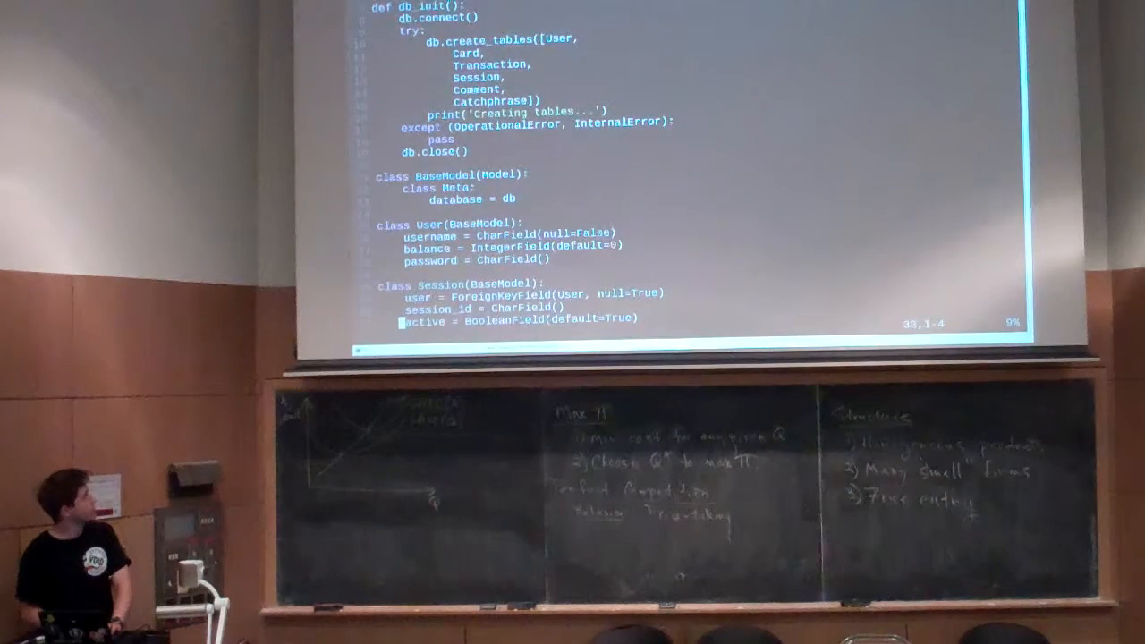
scroll("down", 3)
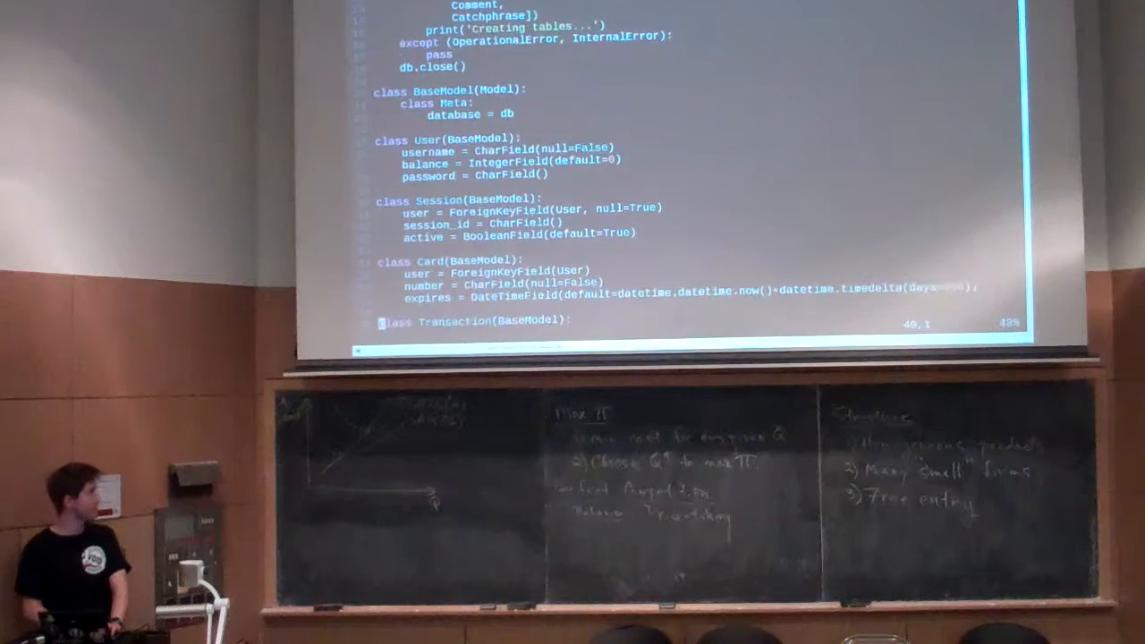
scroll("down", 3)
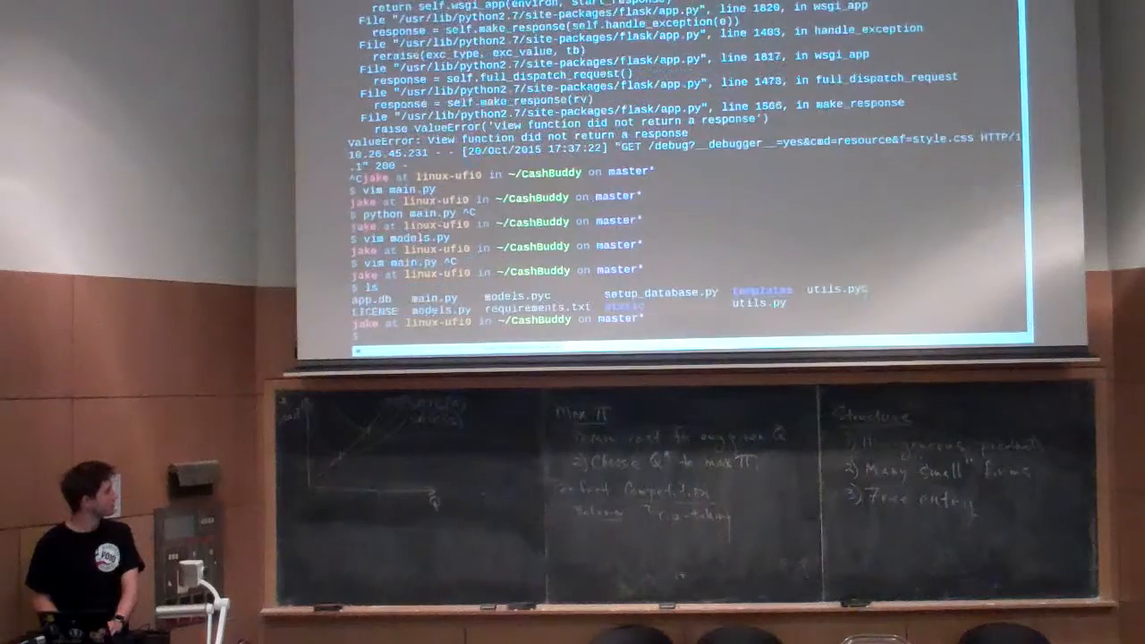
type("cd templates/")
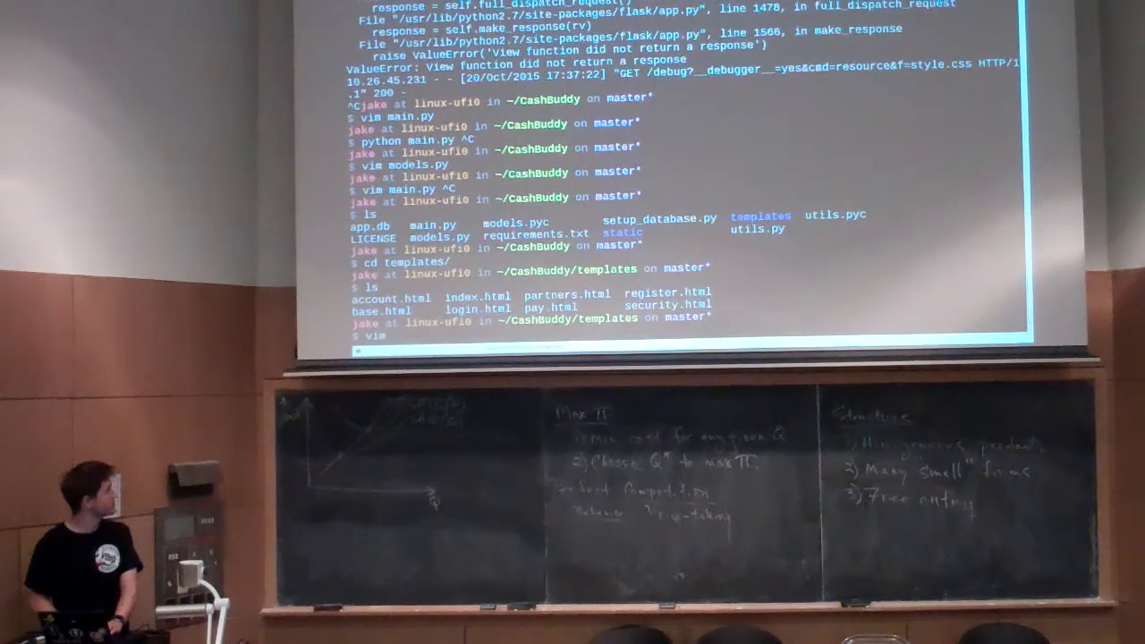
type("index.h")
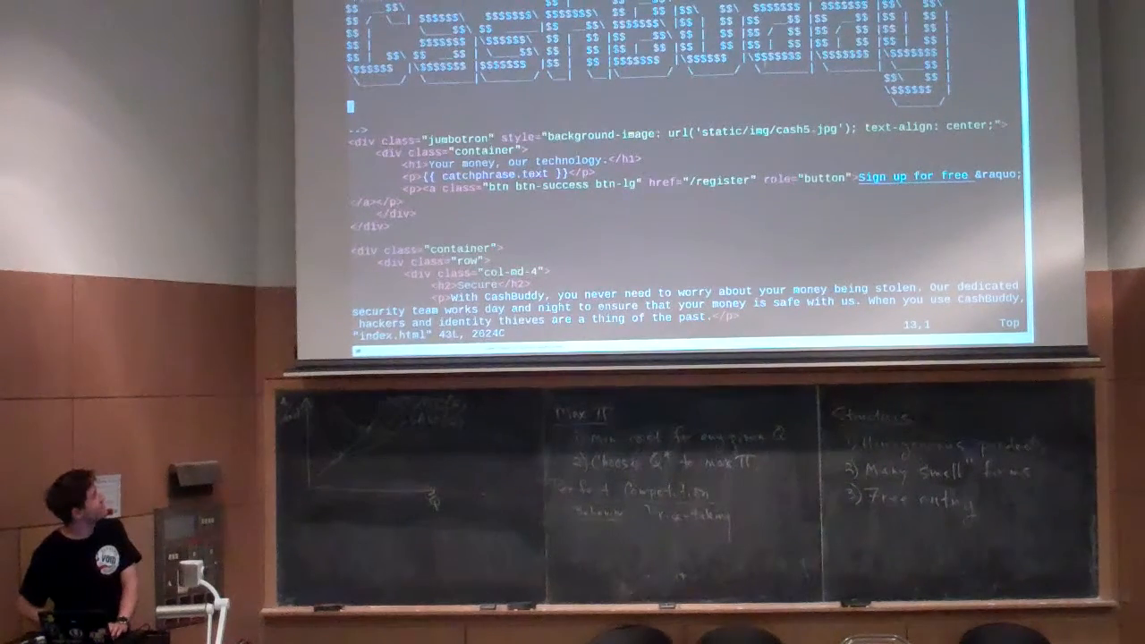
scroll("down", 3)
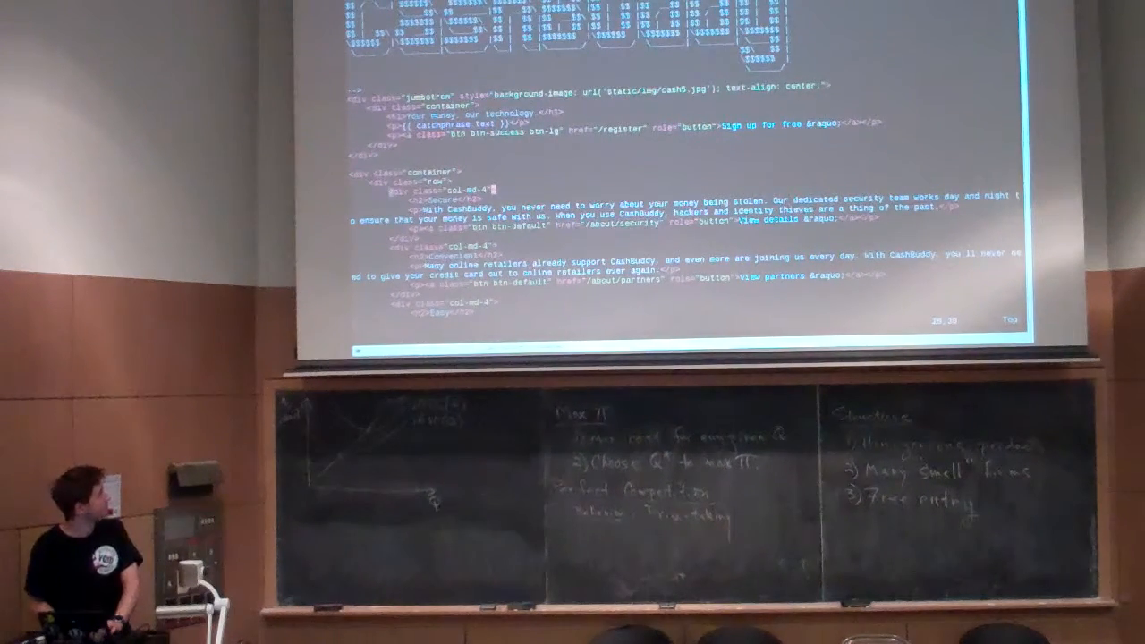
scroll("down", 3)
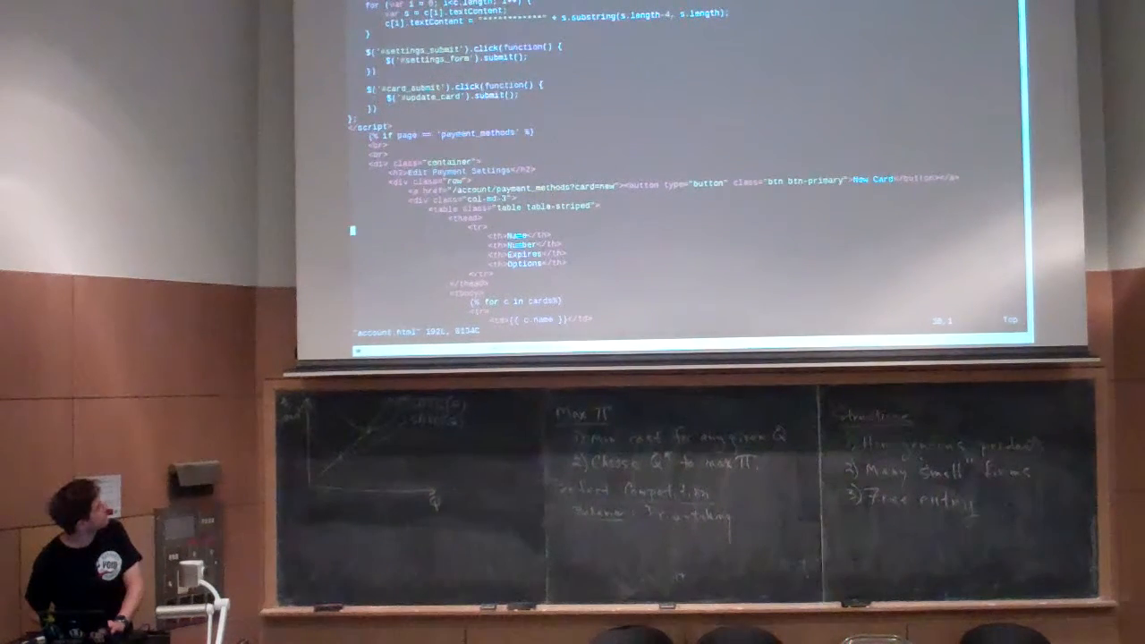
scroll("down", 3)
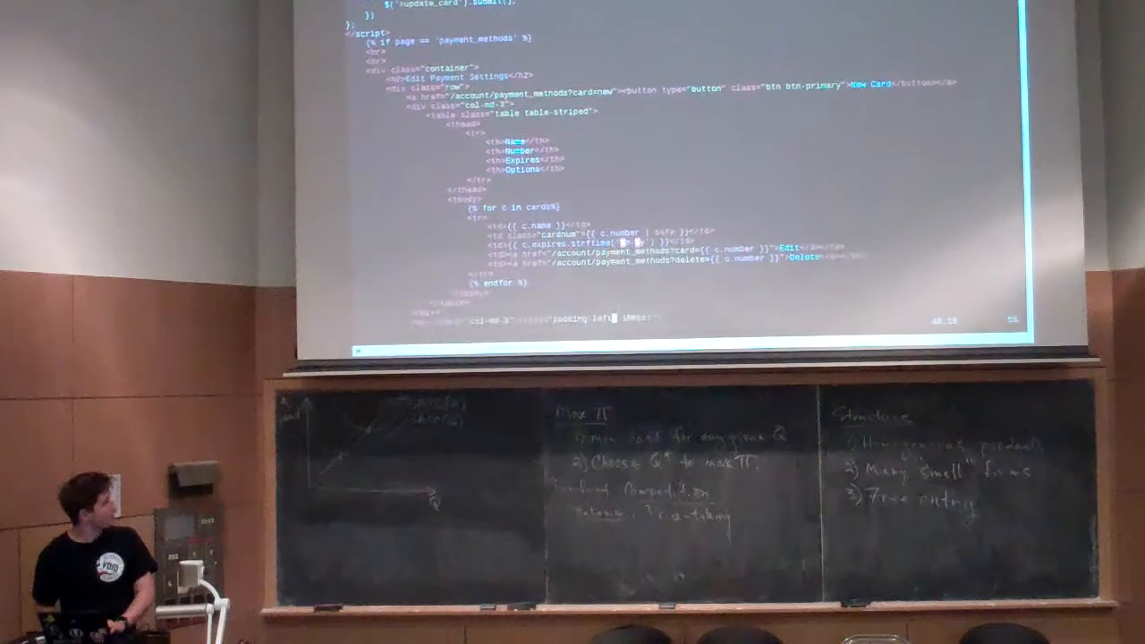
scroll("down", 3)
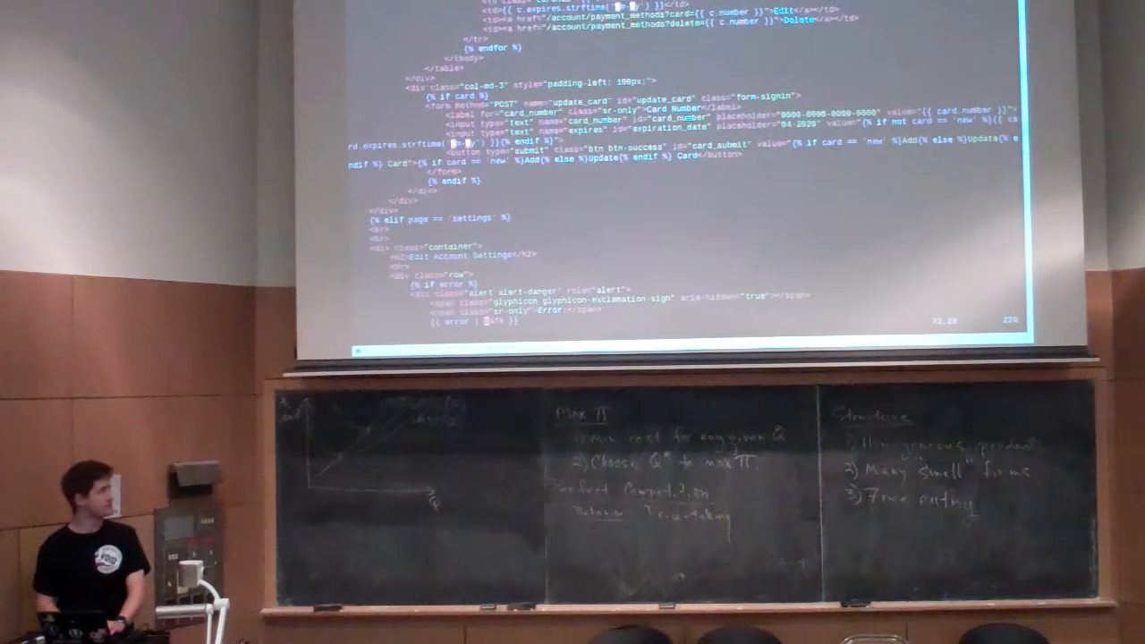
scroll("down", 3)
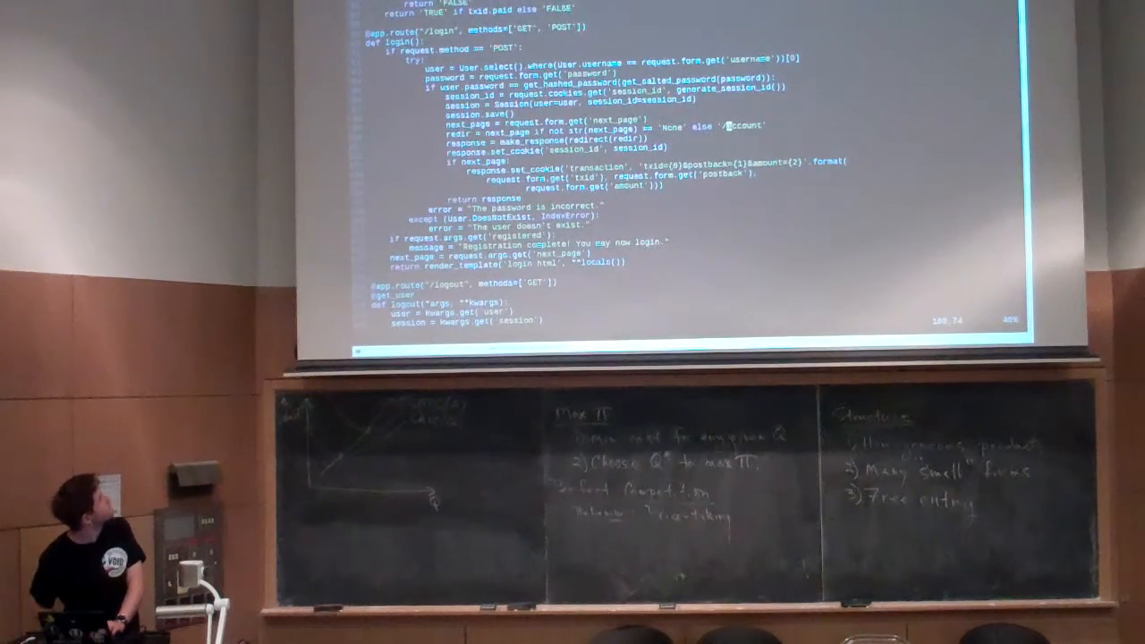
scroll("down", 3)
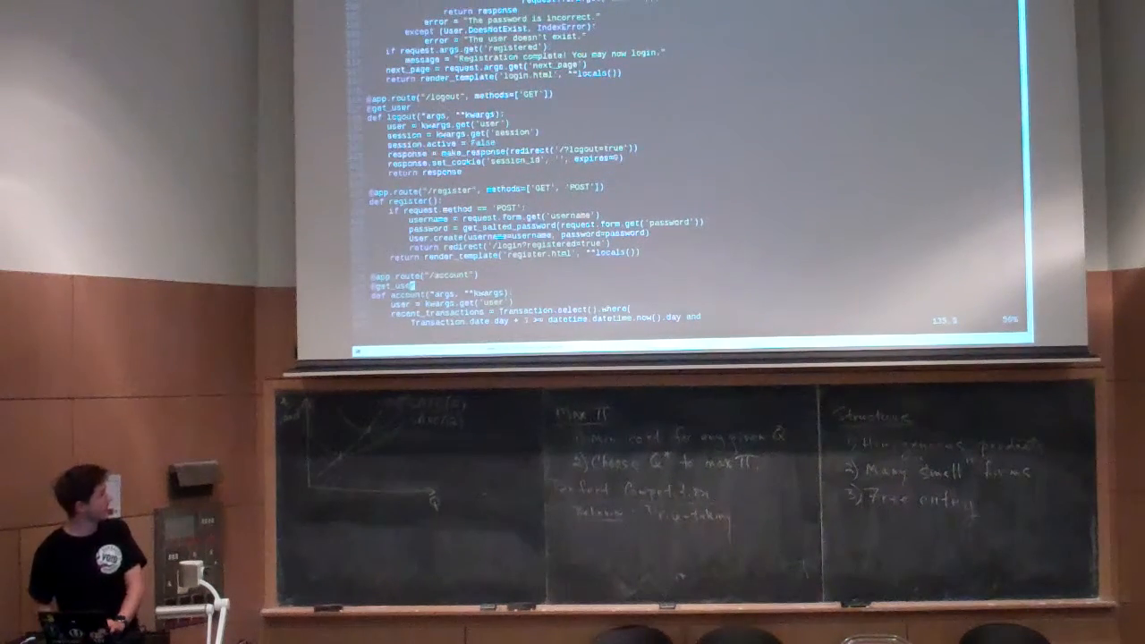
scroll("down", 3)
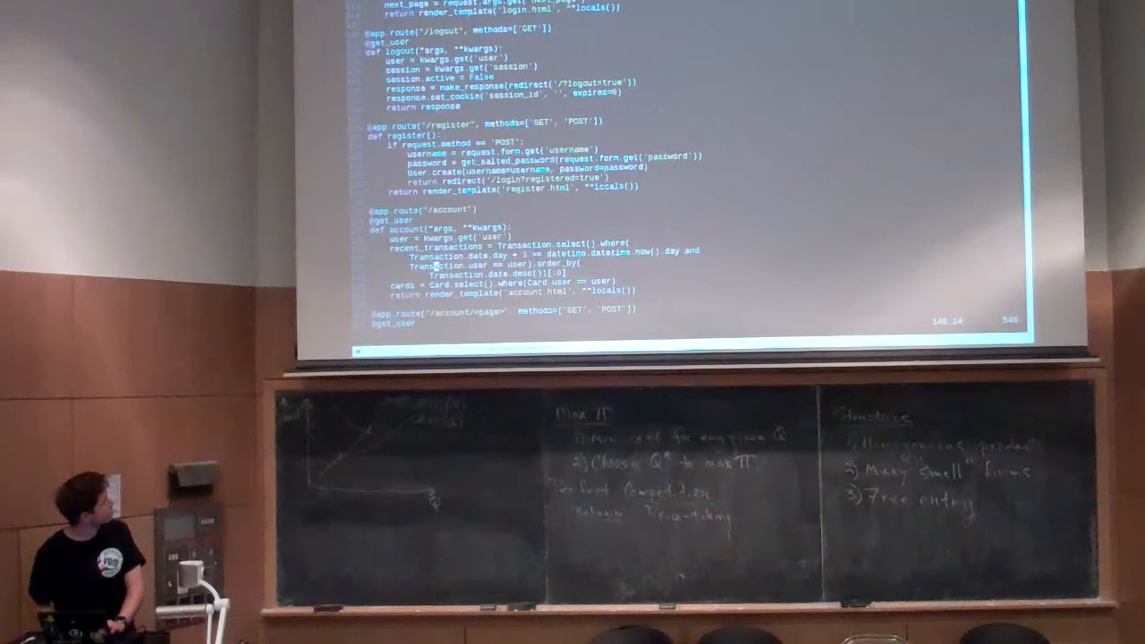
scroll("down", 3)
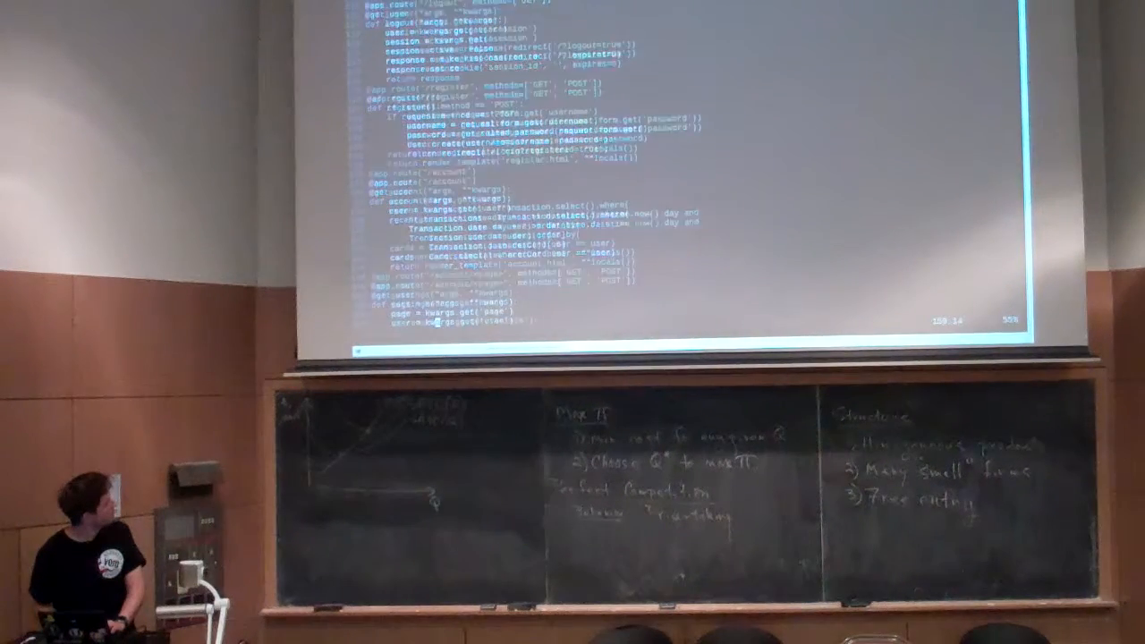
scroll("down", 3)
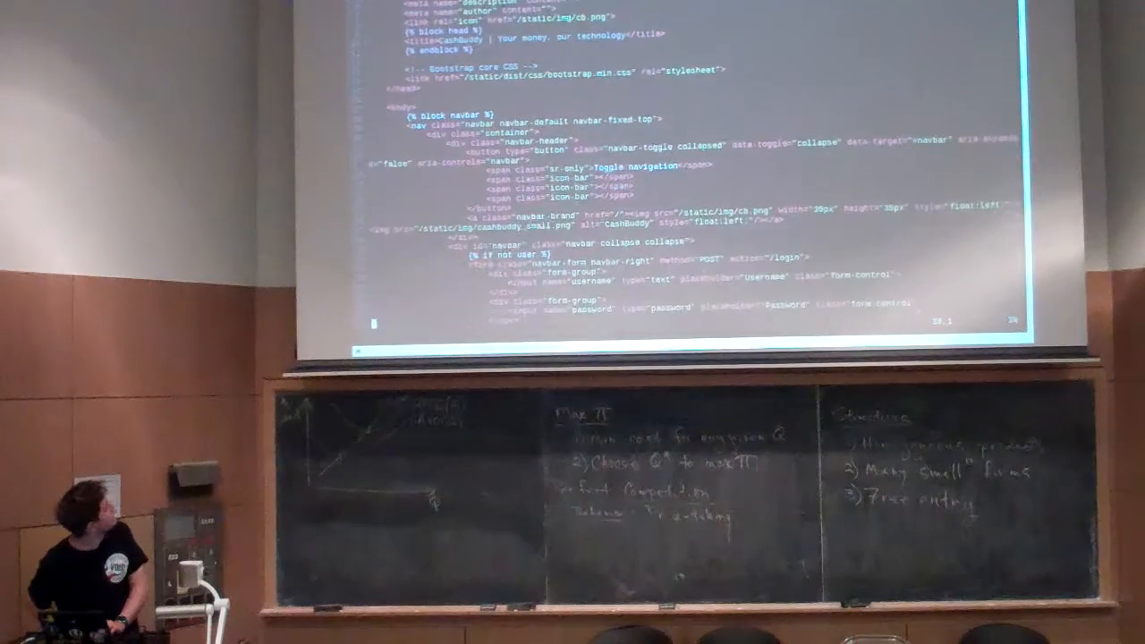
scroll("down", 3)
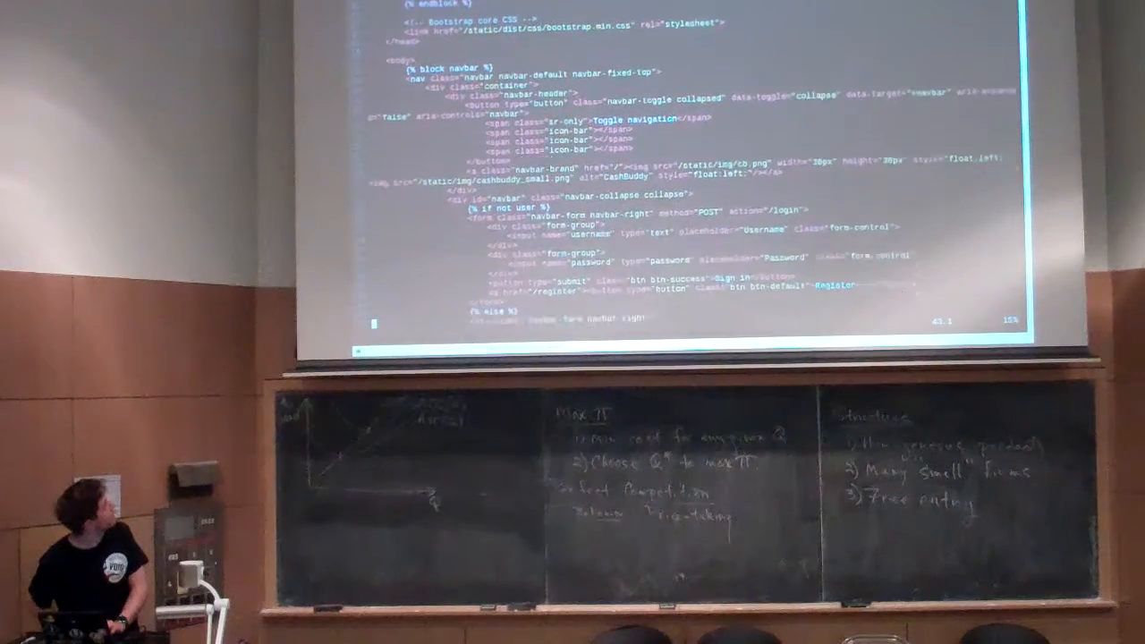
scroll("down", 3)
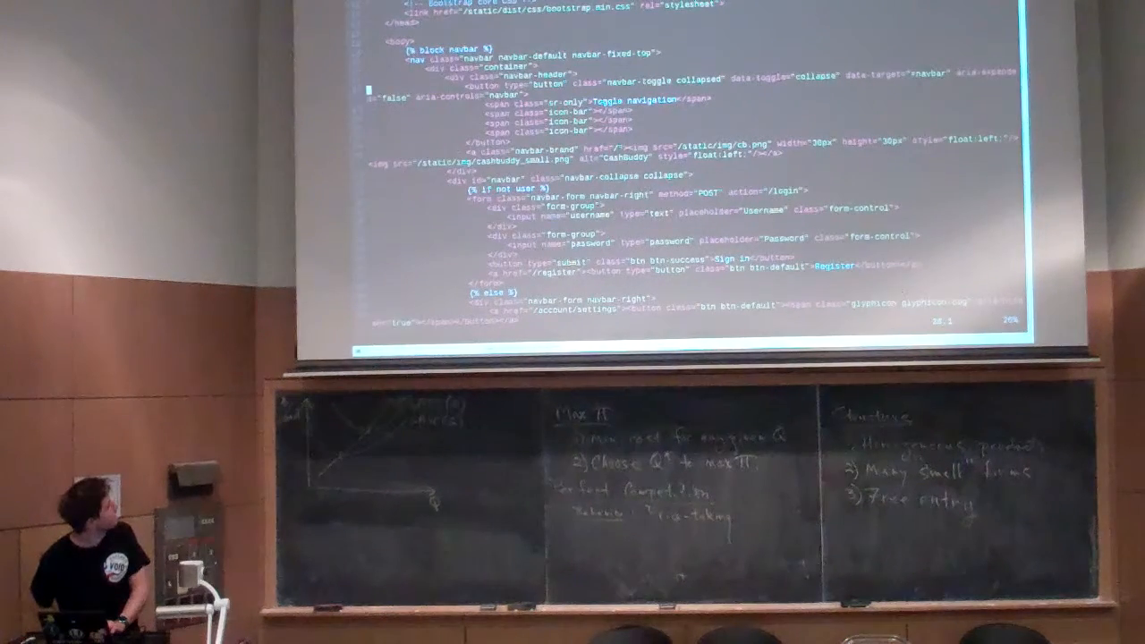
scroll("down", 3)
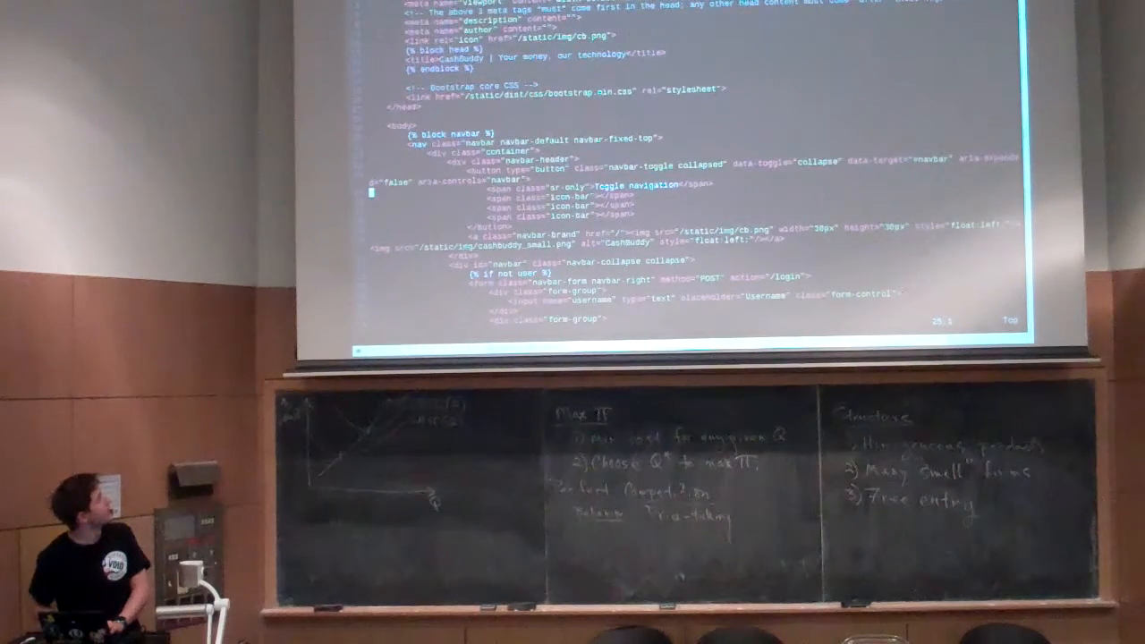
scroll("down", 3)
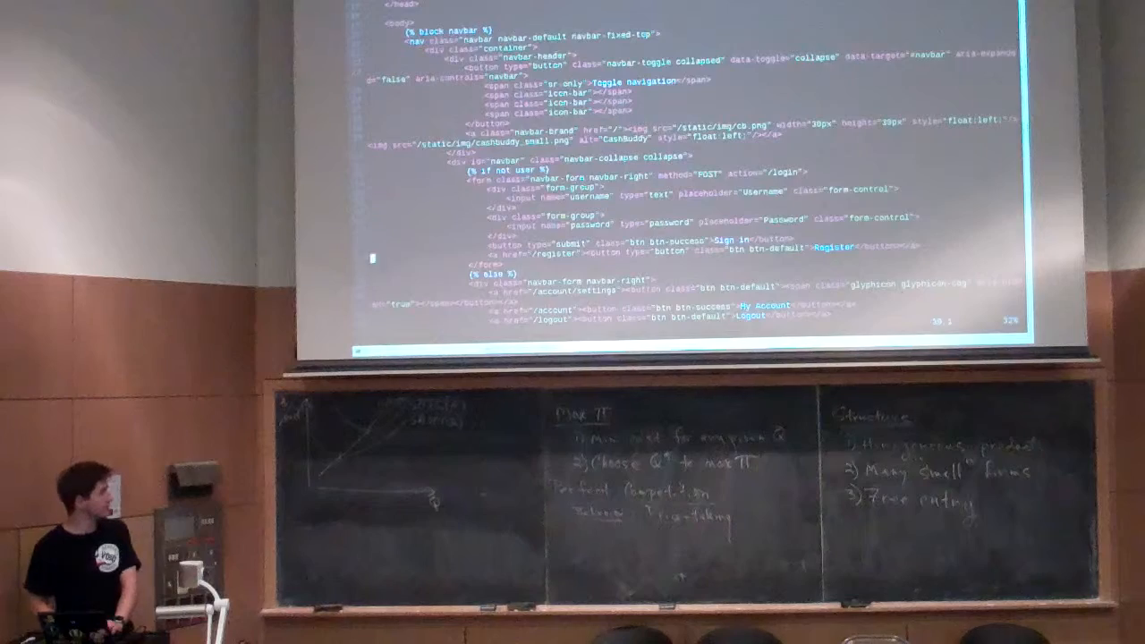
scroll("down", 3)
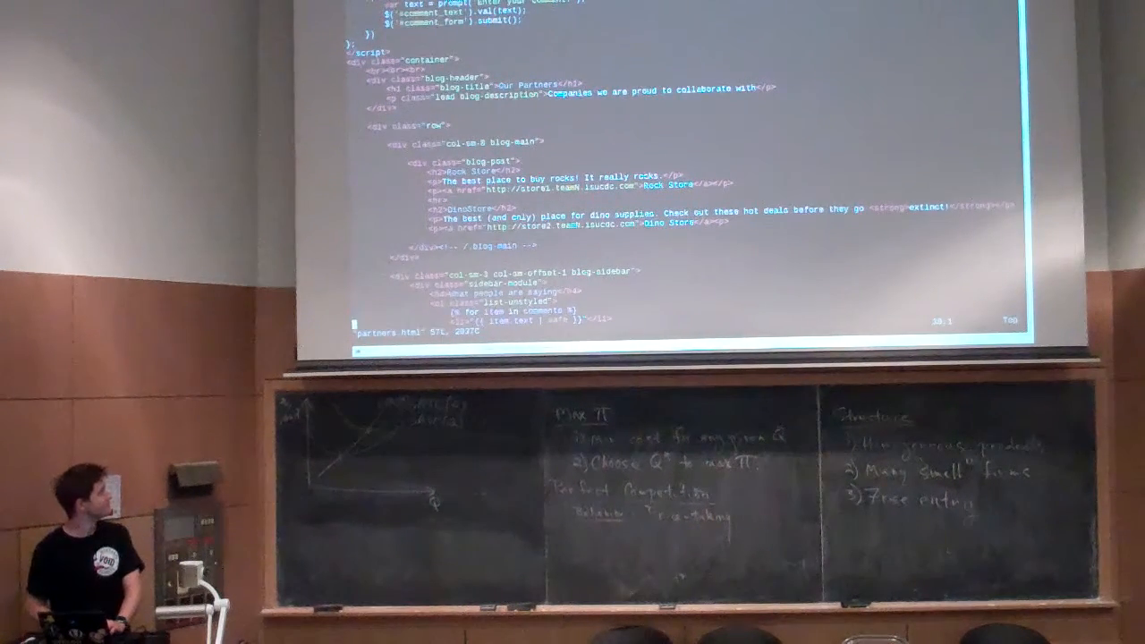
scroll("down", 3)
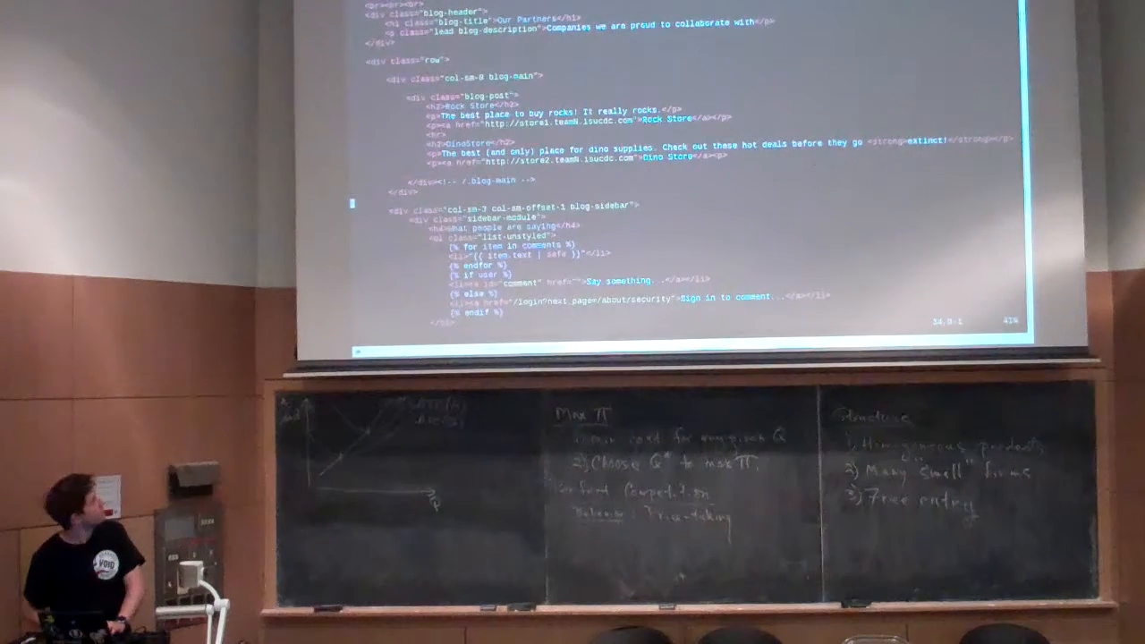
scroll("down", 3)
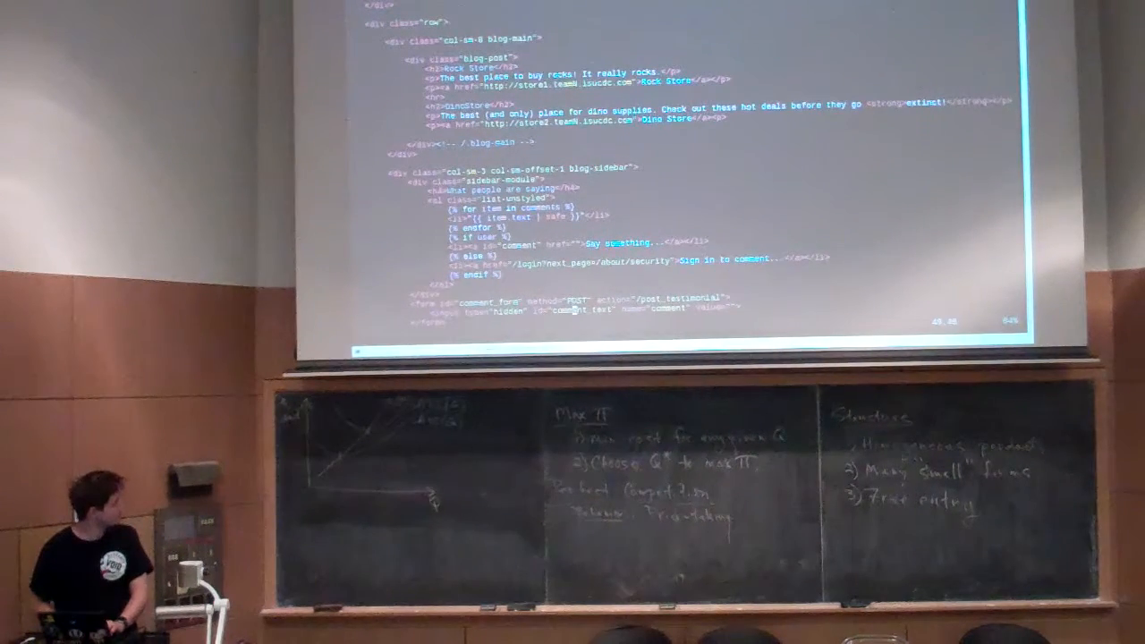
scroll("down", 3)
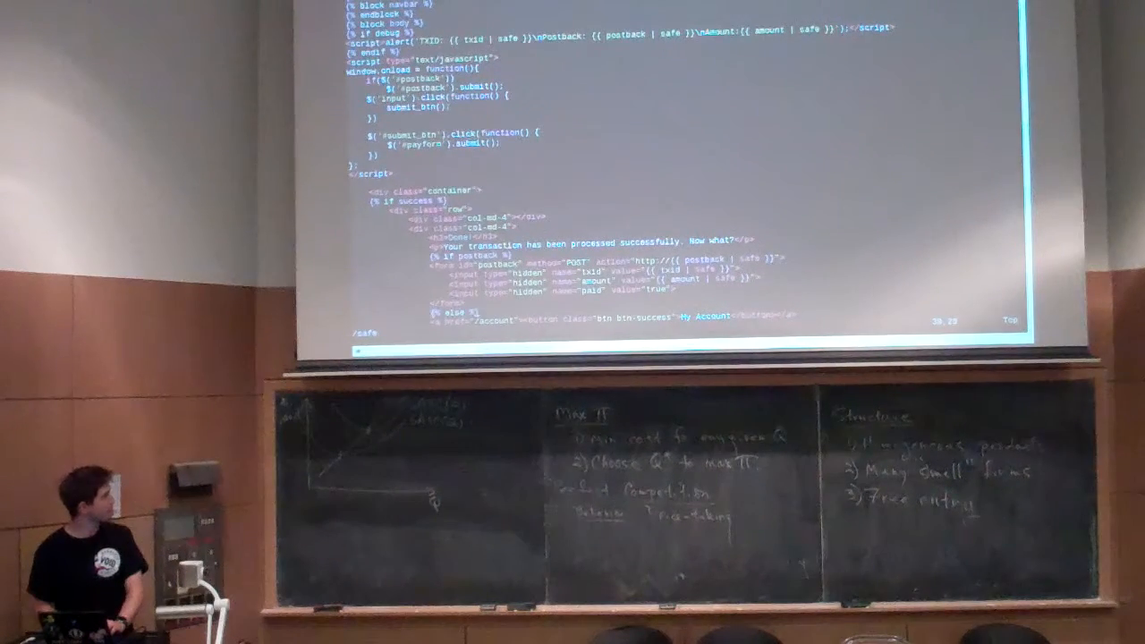
scroll("down", 3)
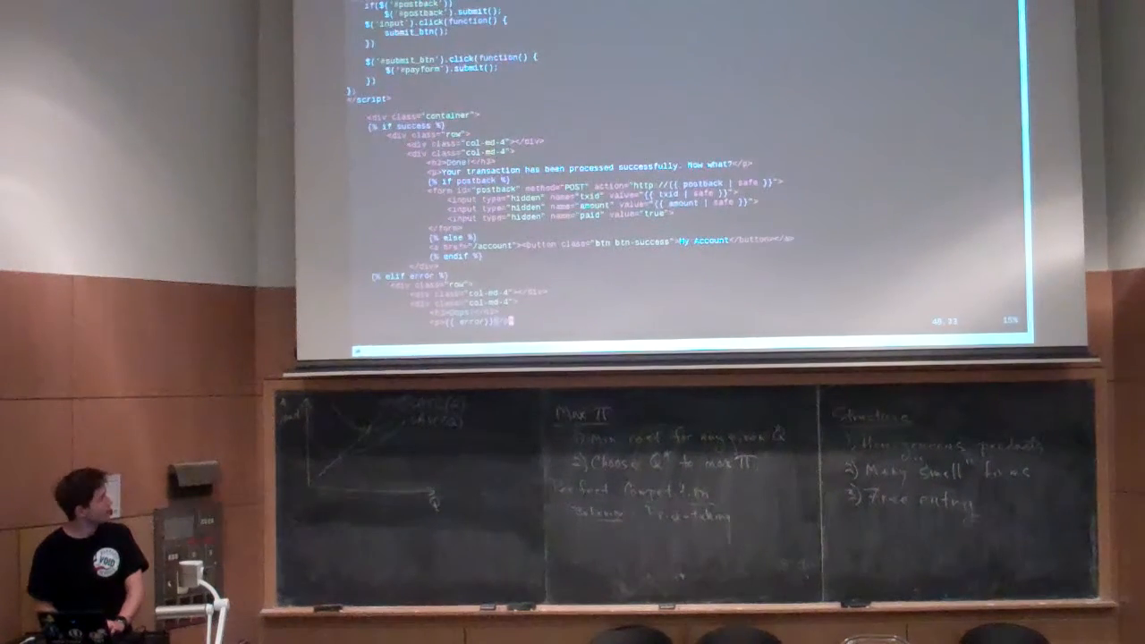
scroll("down", 3)
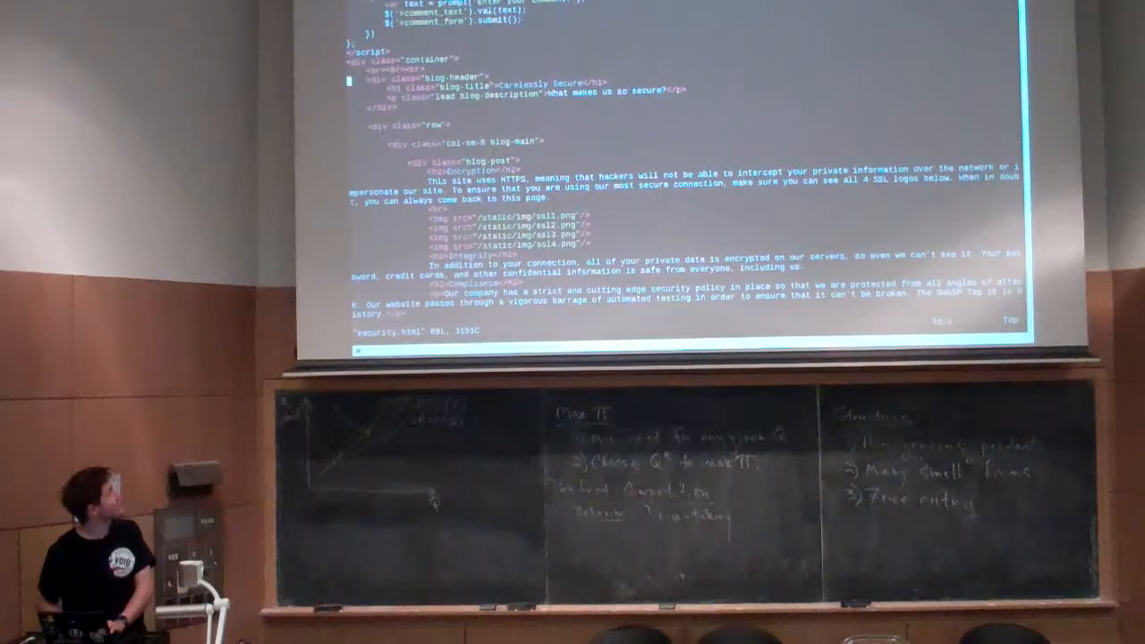
scroll("down", 3)
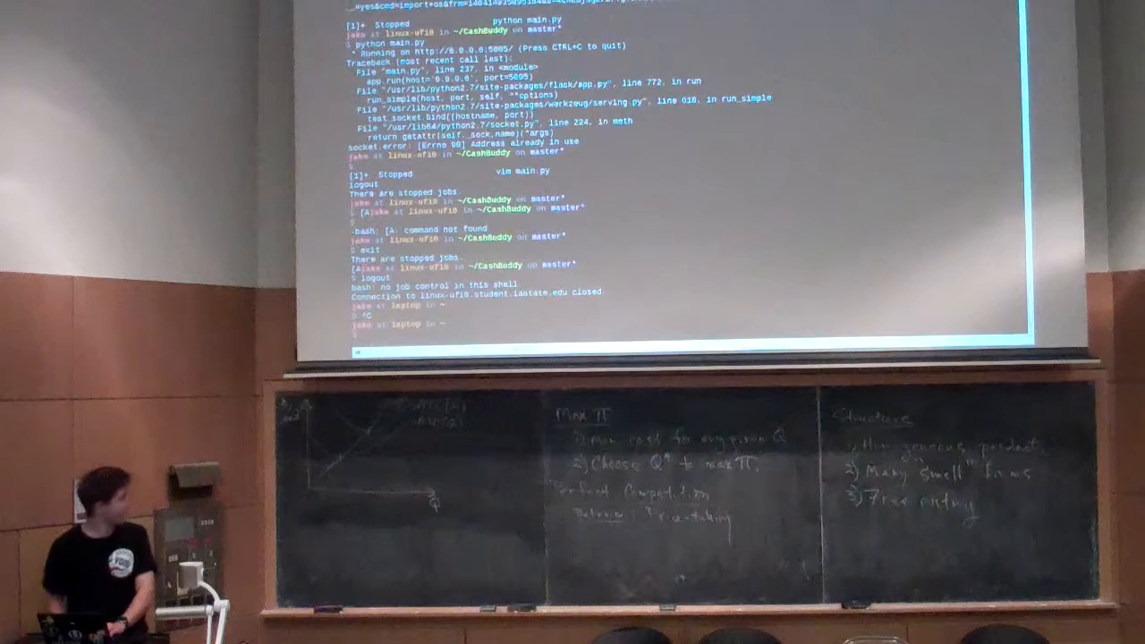
type("ssh jake@linux-ufi0.student.iastate.edu")
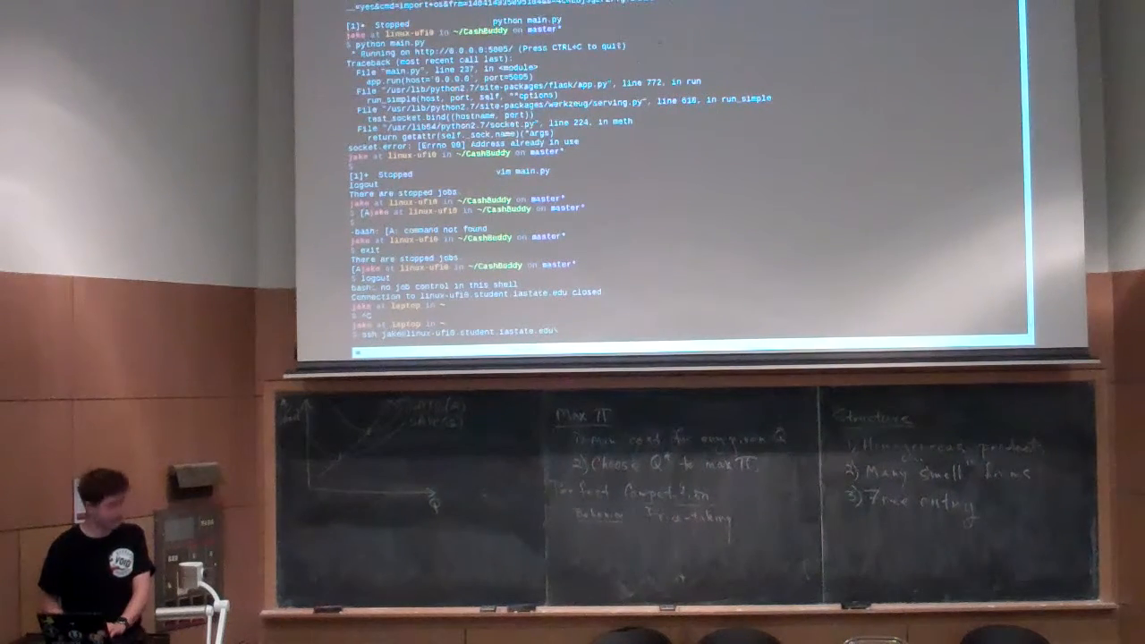